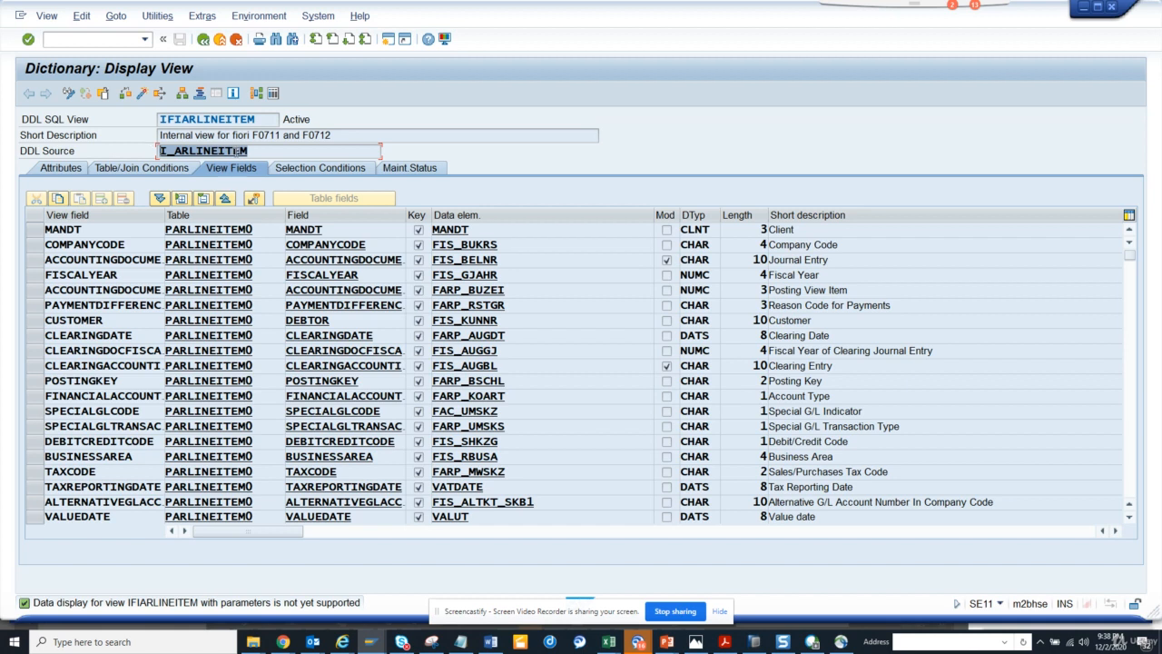
pyautogui.moveTo(411, 544)
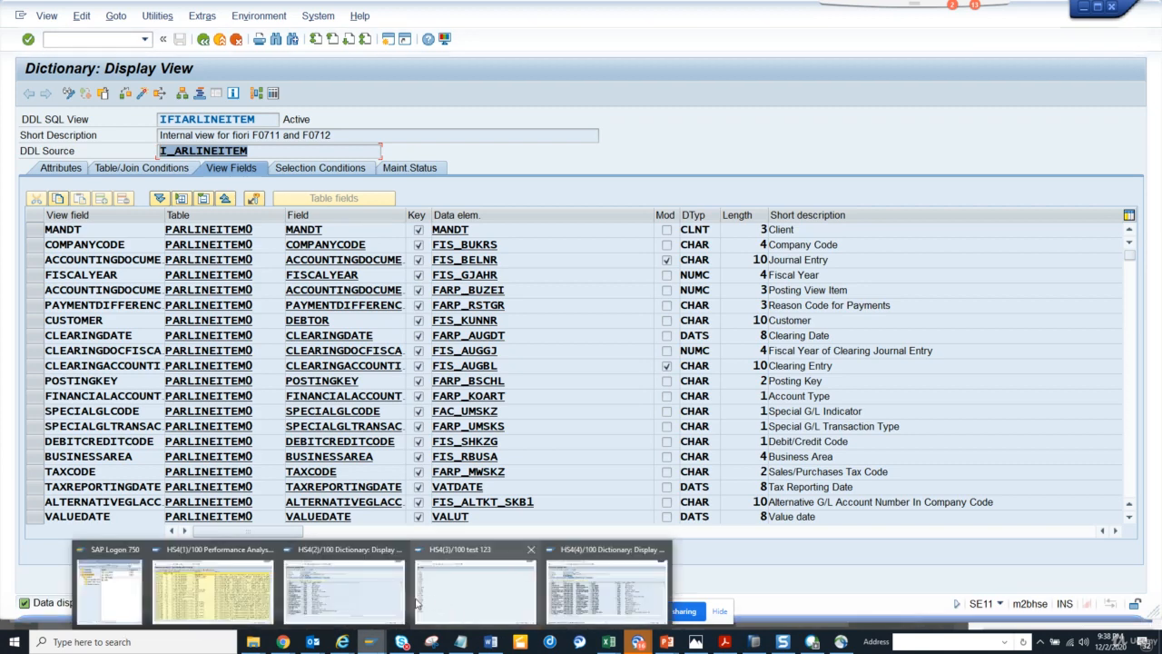
# In the copied select block, change the p_cds condition to p_cds2
pyautogui.click(475, 590)
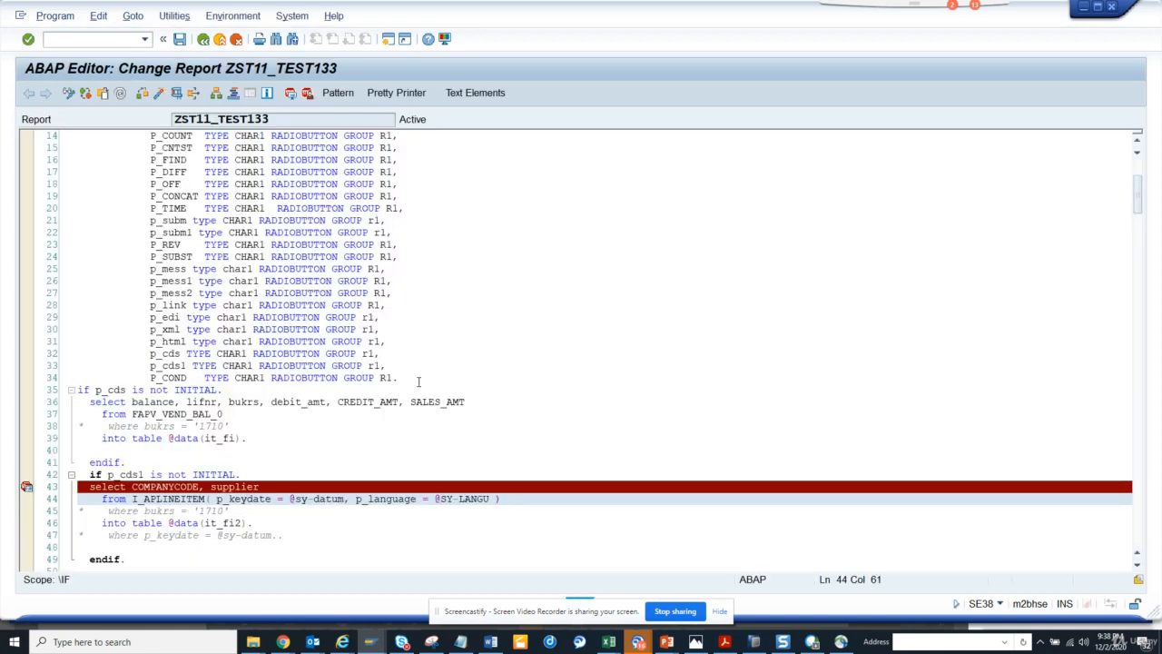
pyautogui.press('alt+tab')
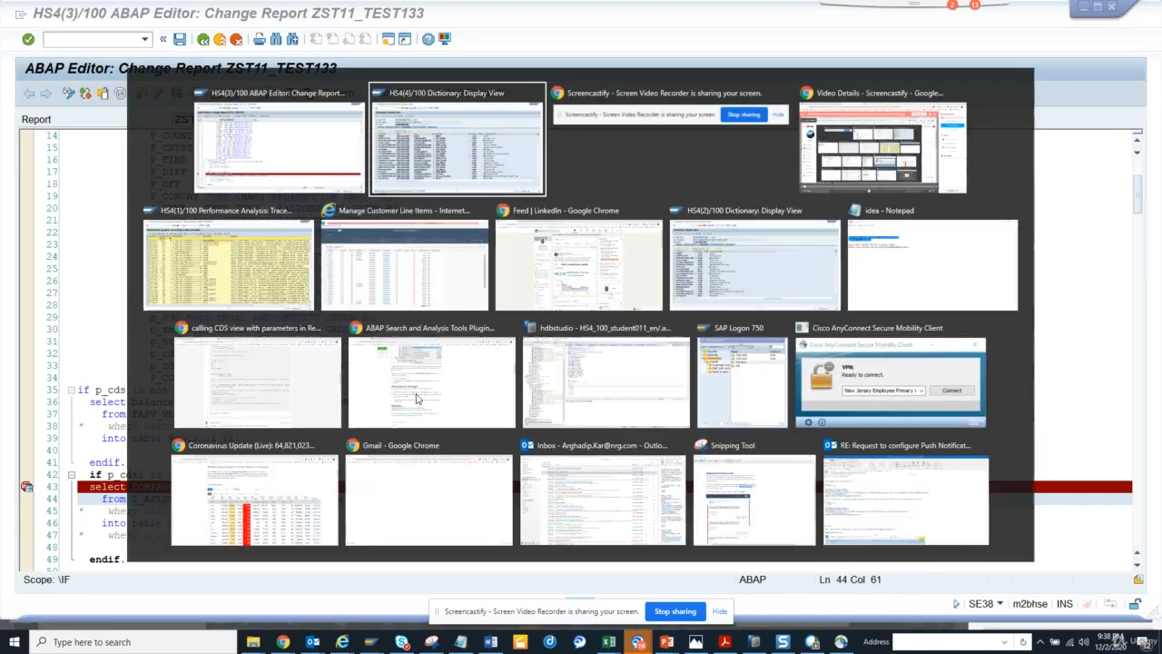
pyautogui.click(456, 141)
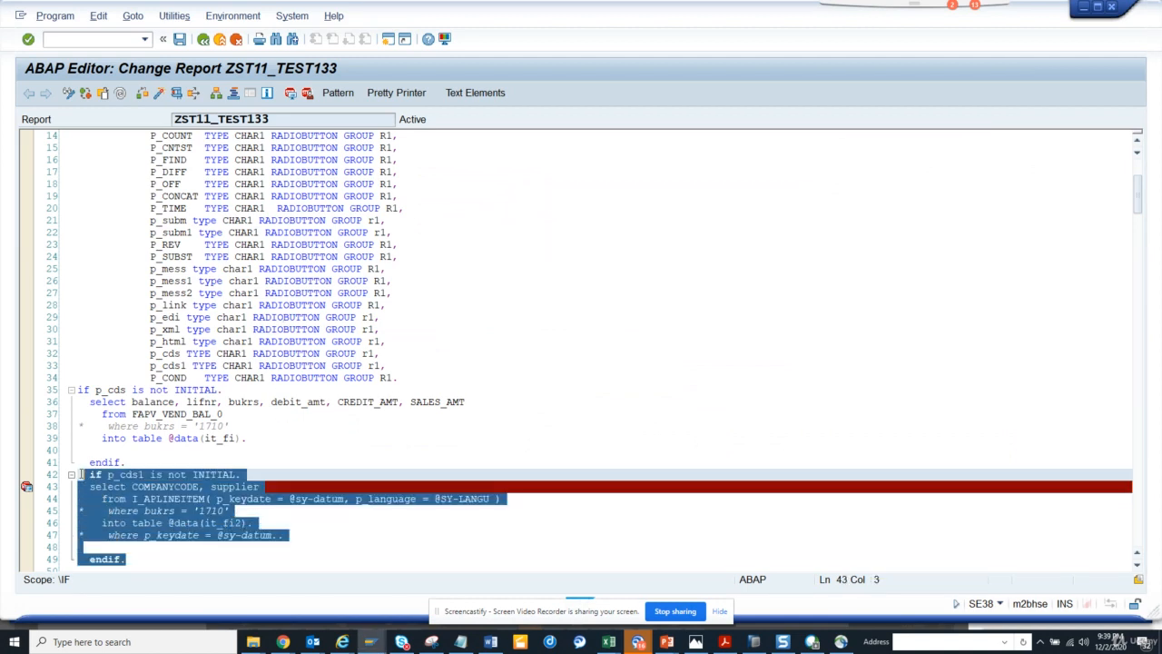
pyautogui.click(156, 474)
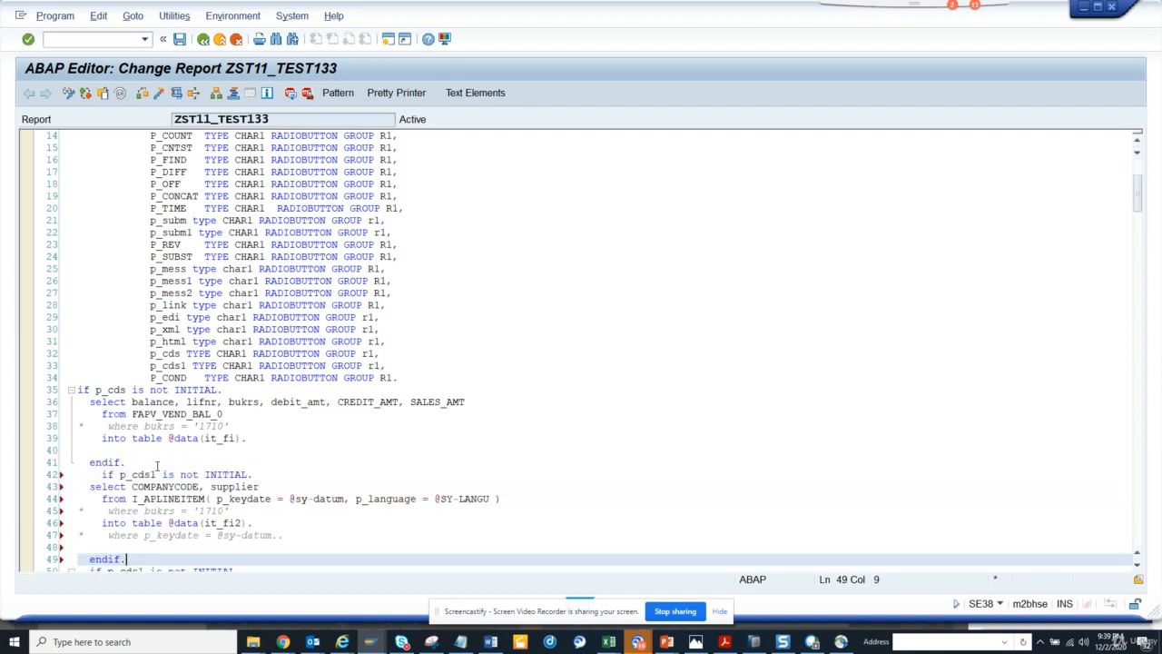
pyautogui.click(157, 474)
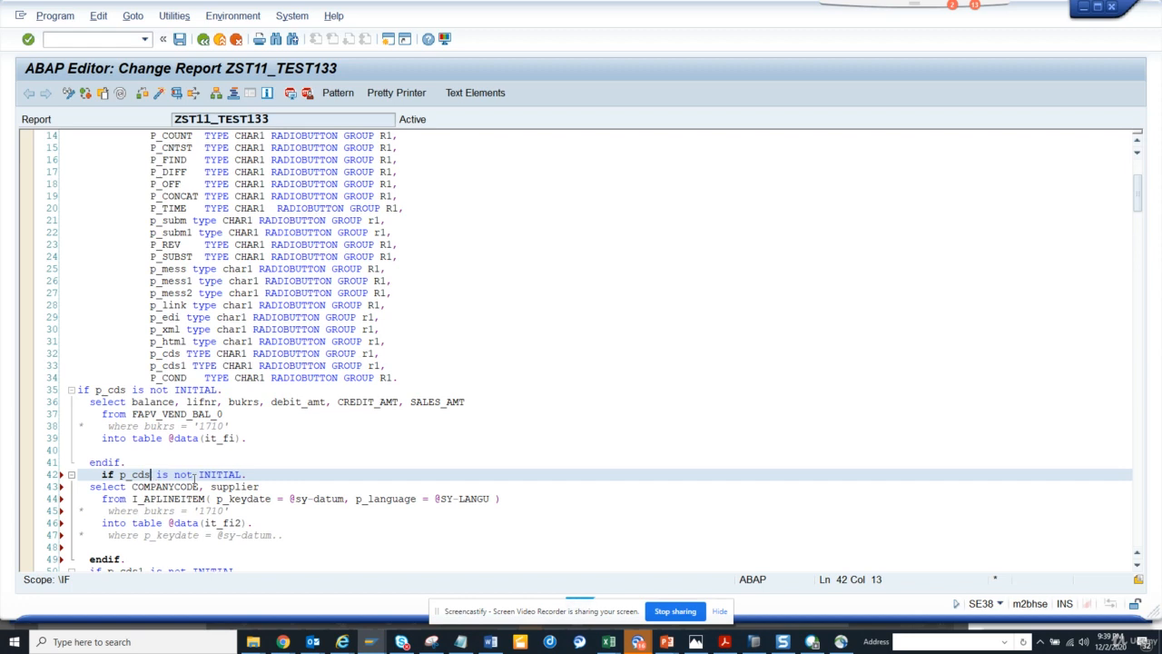
pyautogui.write('2')
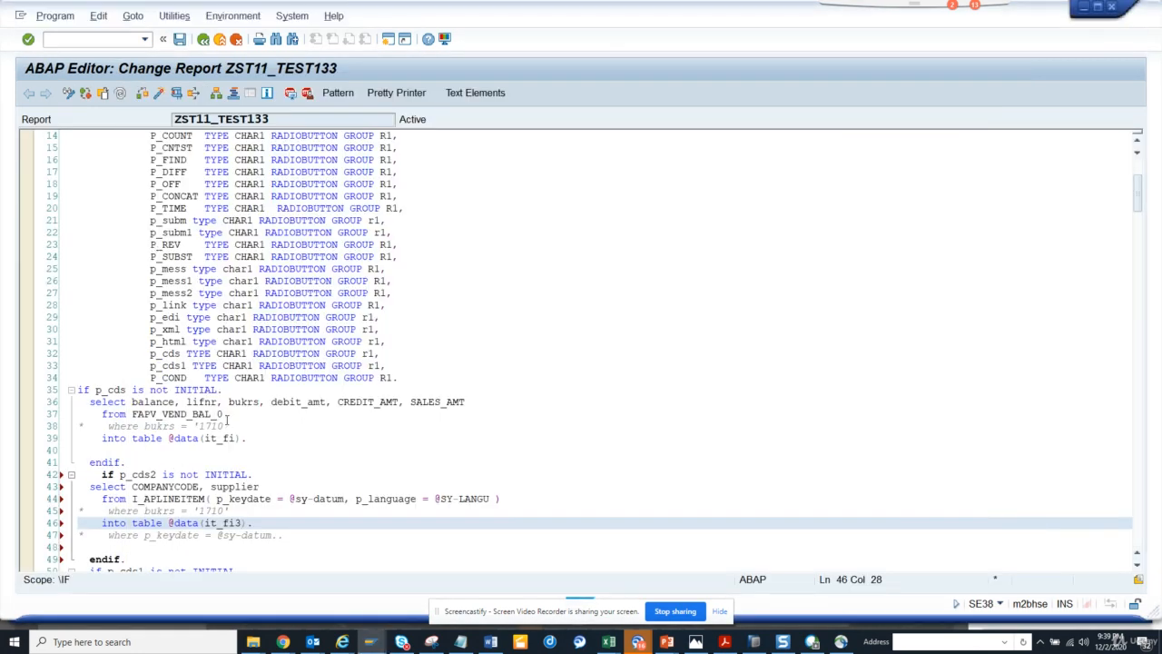
# Replace I_APLINEITEM with I_ARLINEITEM in the FROM clause
pyautogui.doubleClick(192, 498)
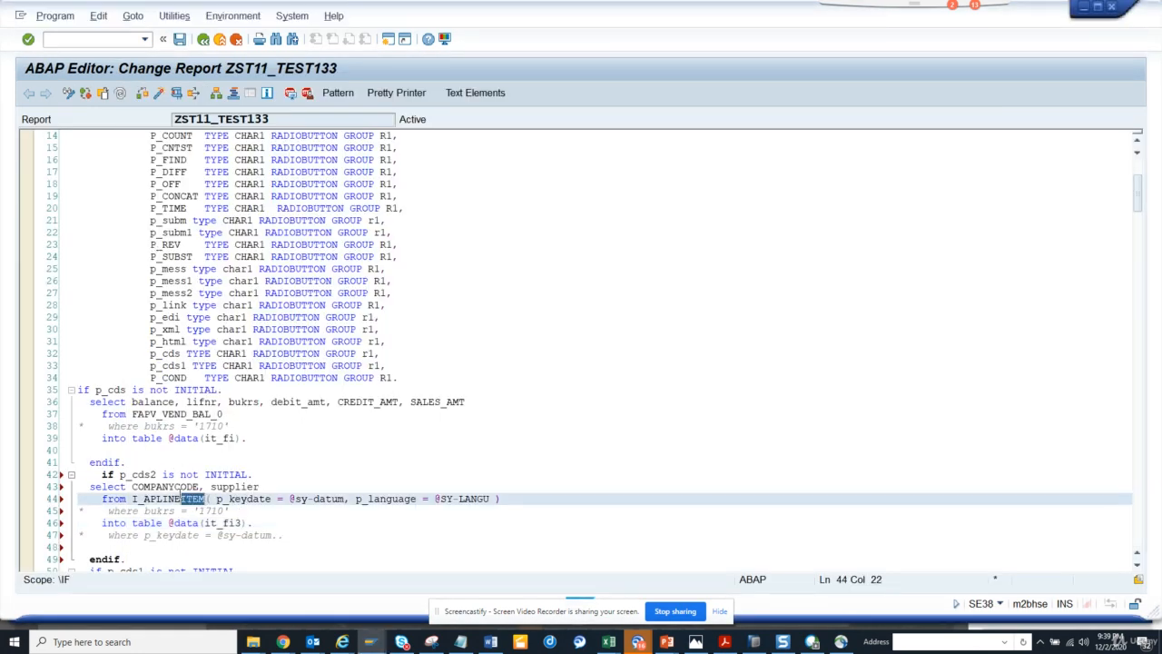
pyautogui.click(136, 498)
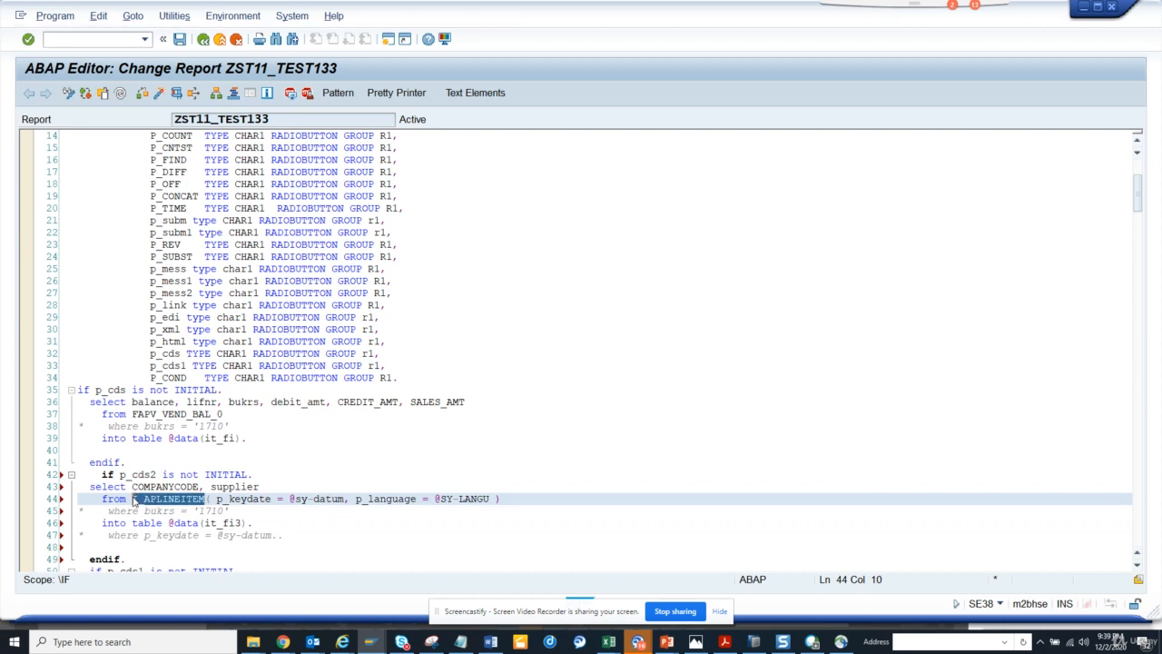
pyautogui.write('I_ARLINEITEM')
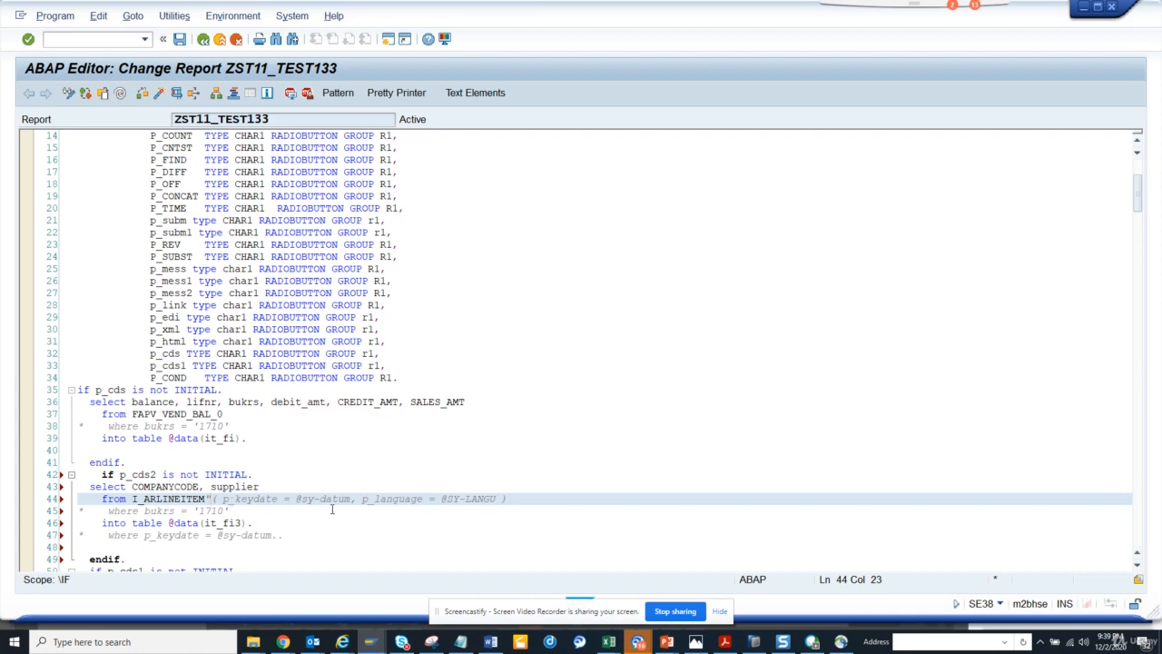
# Check the I_ARLINEITEM dictionary view in SE11, then return to the report editor
pyautogui.press('alt+tab')
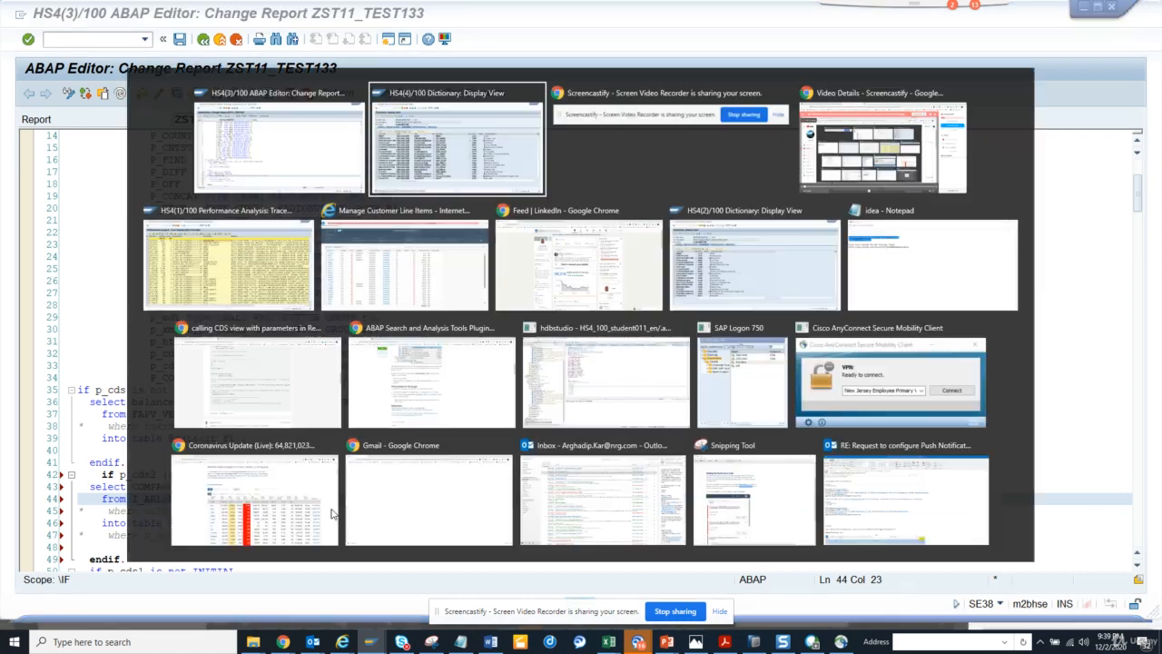
pyautogui.click(457, 140)
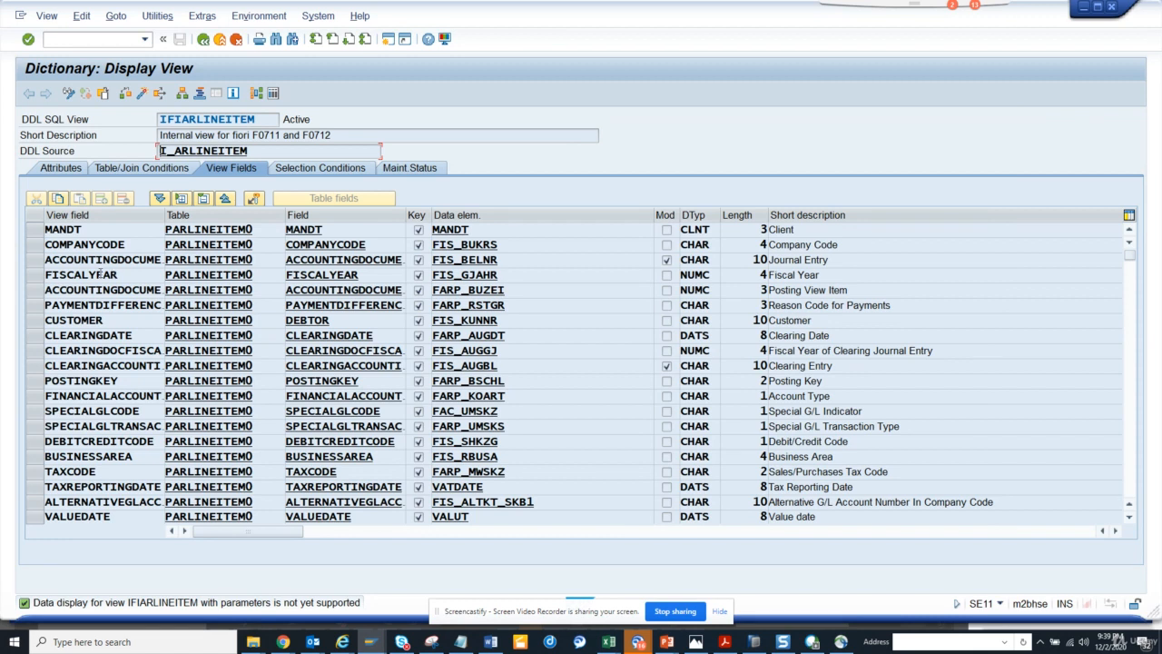
pyautogui.click(74, 320)
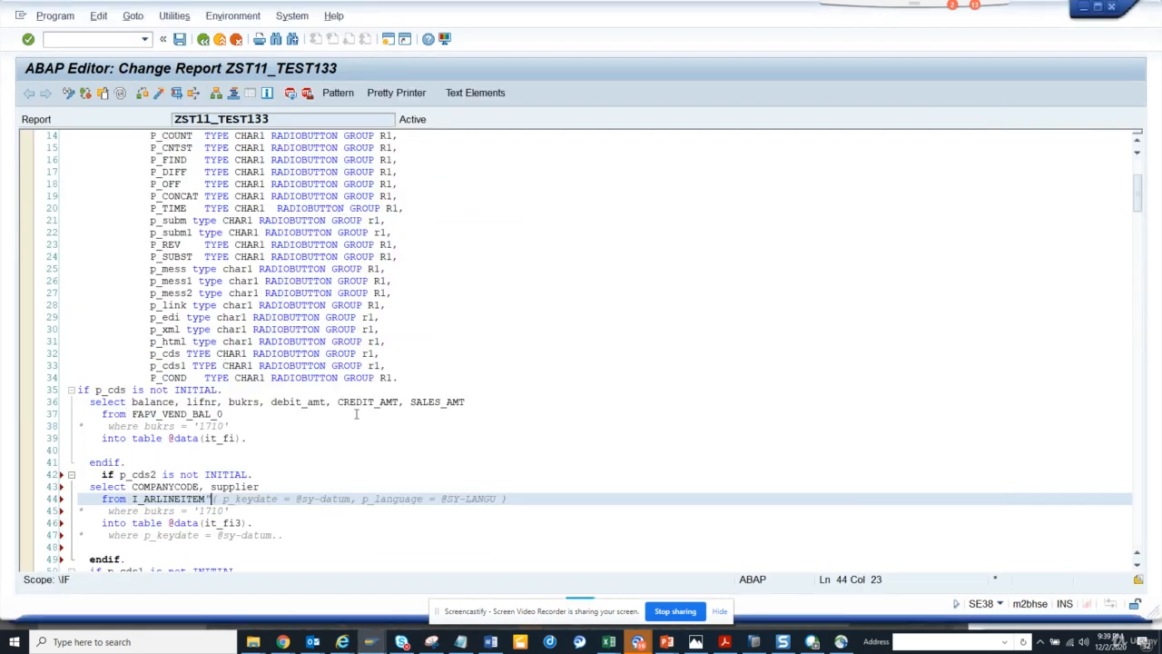
# Replace the supplier field with CUSTOMER and add commas after CUSTOMER and CLEARINGDATE
pyautogui.doubleClick(234, 486)
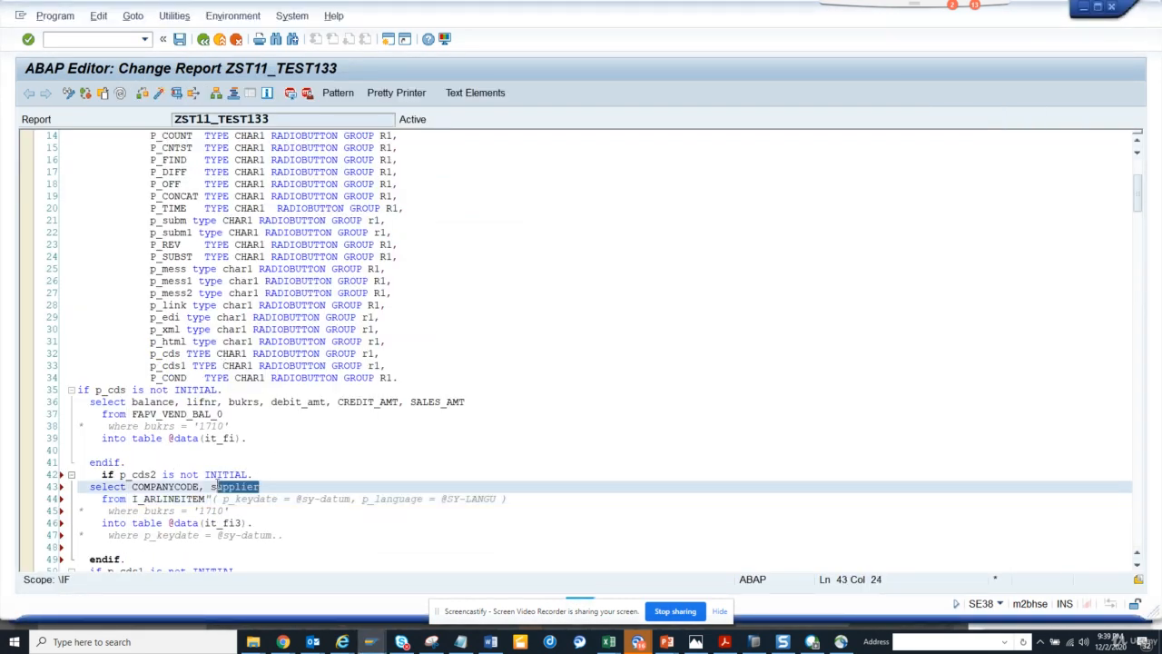
pyautogui.write('CUSTOMER')
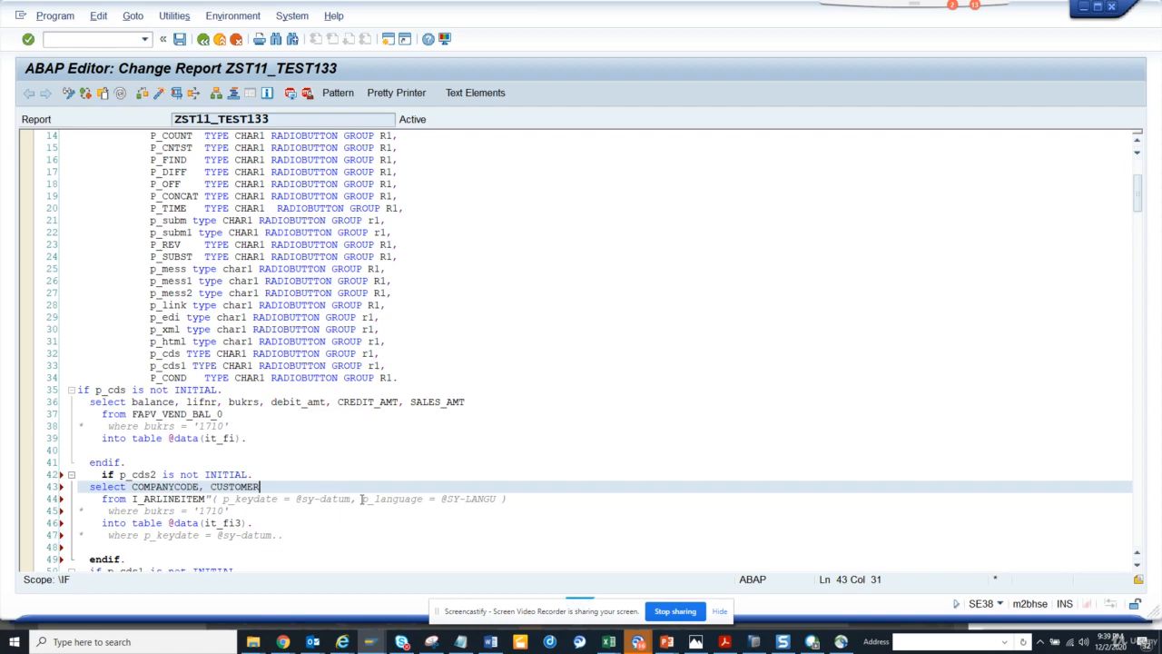
pyautogui.write(',')
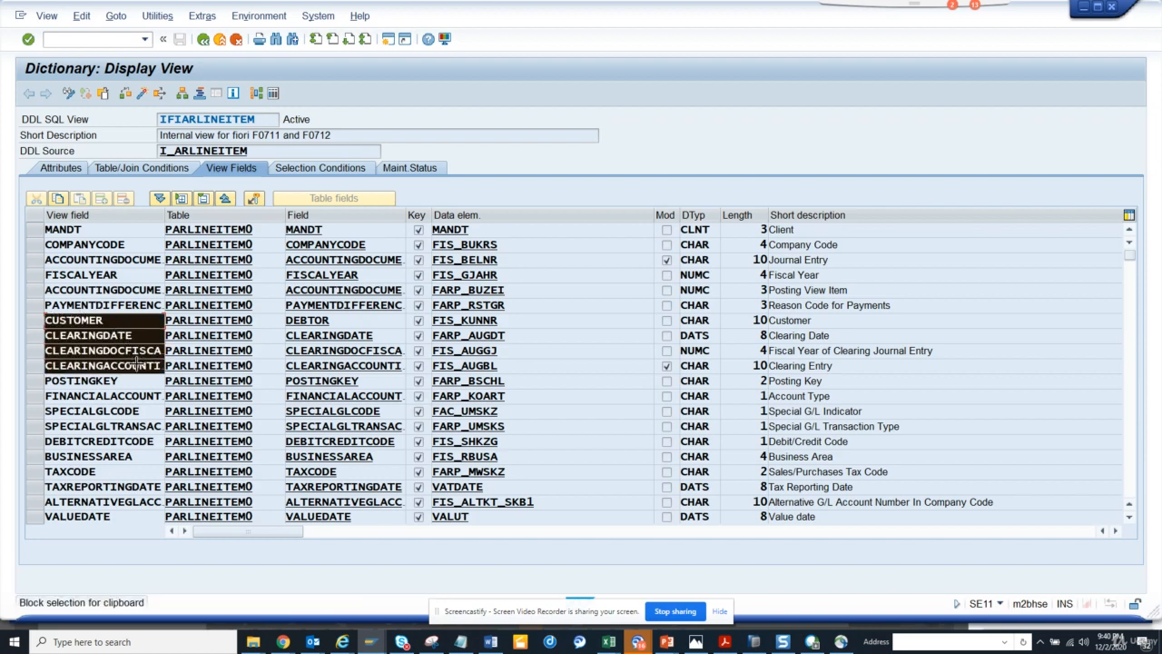
pyautogui.press('alt+tab')
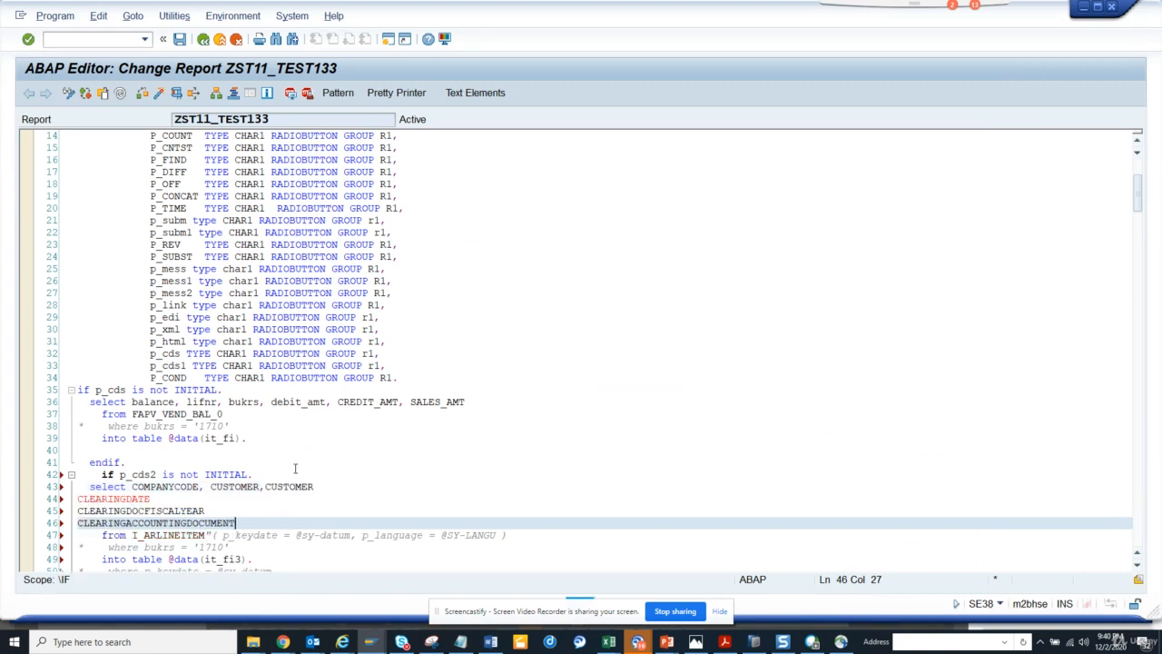
pyautogui.click(315, 486)
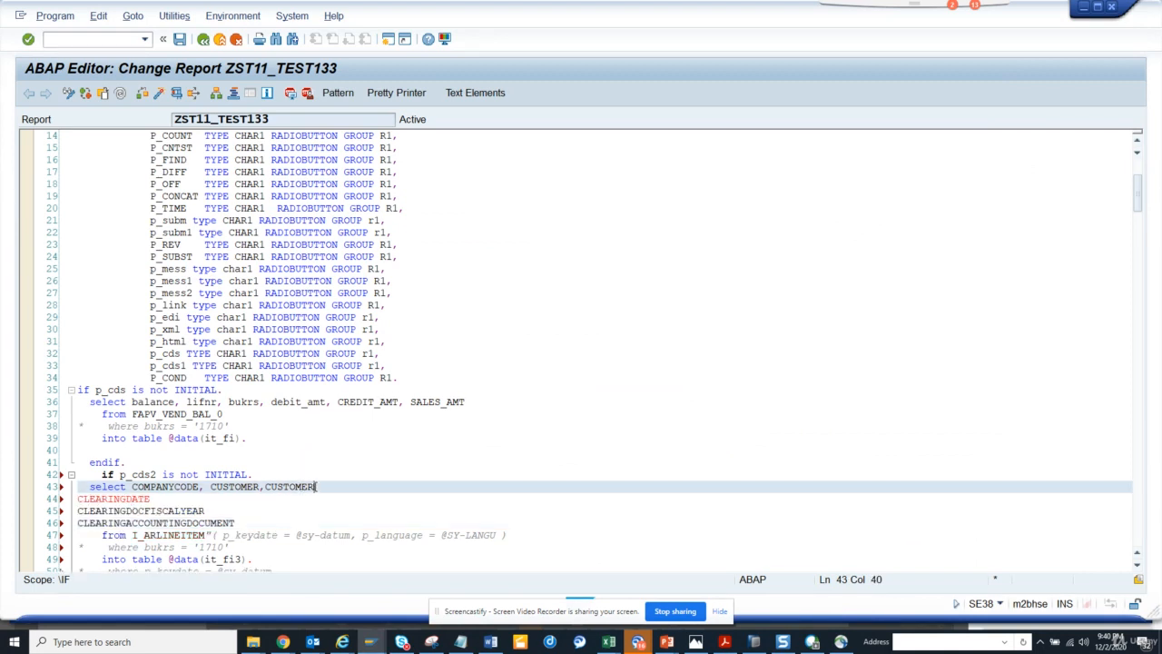
pyautogui.write(',')
pyautogui.click(603, 510)
pyautogui.write(',')
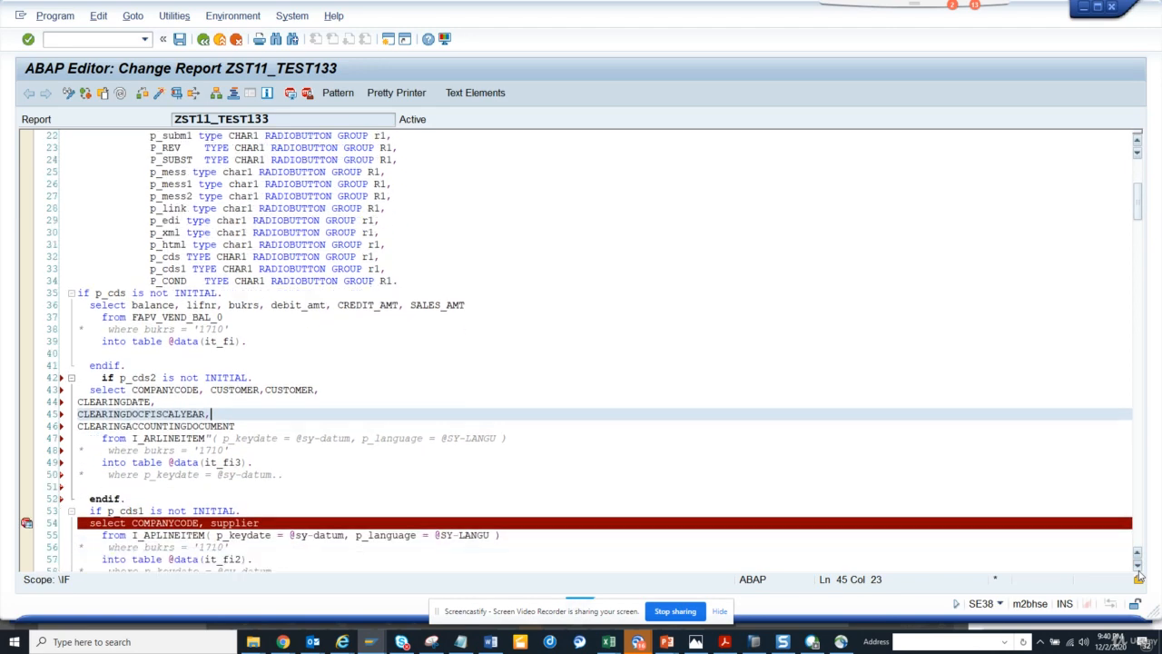
# Scroll through the check results showing unknown P_CDS2 and unbound P_KEYDATE
pyautogui.scroll(-3)
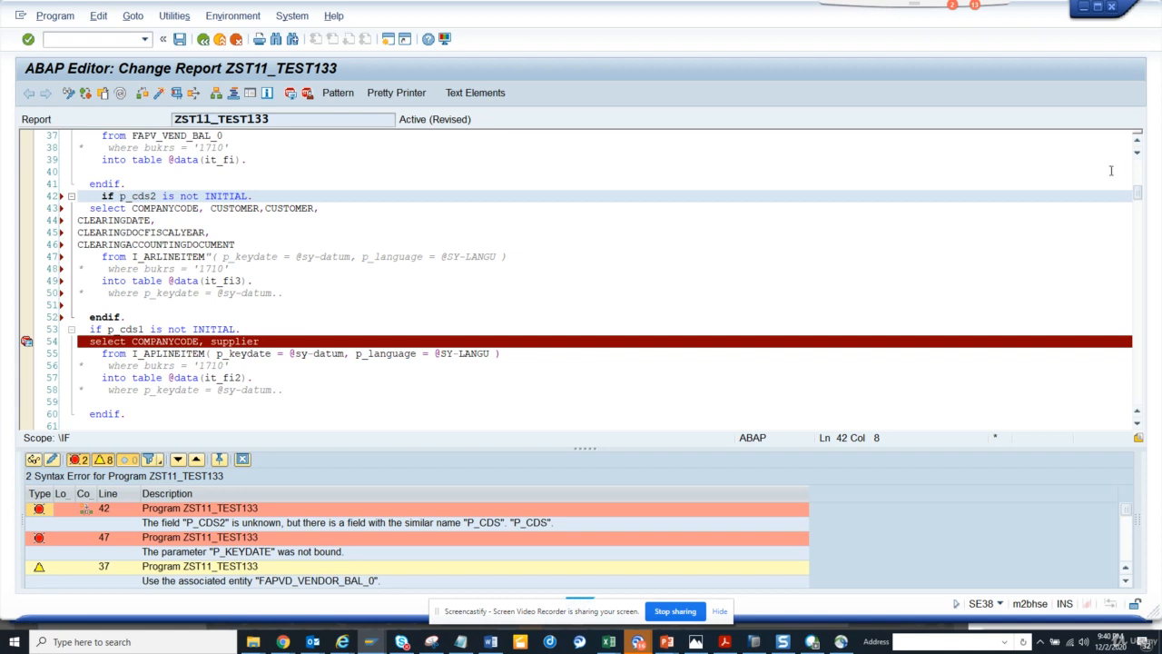
pyautogui.scroll(3)
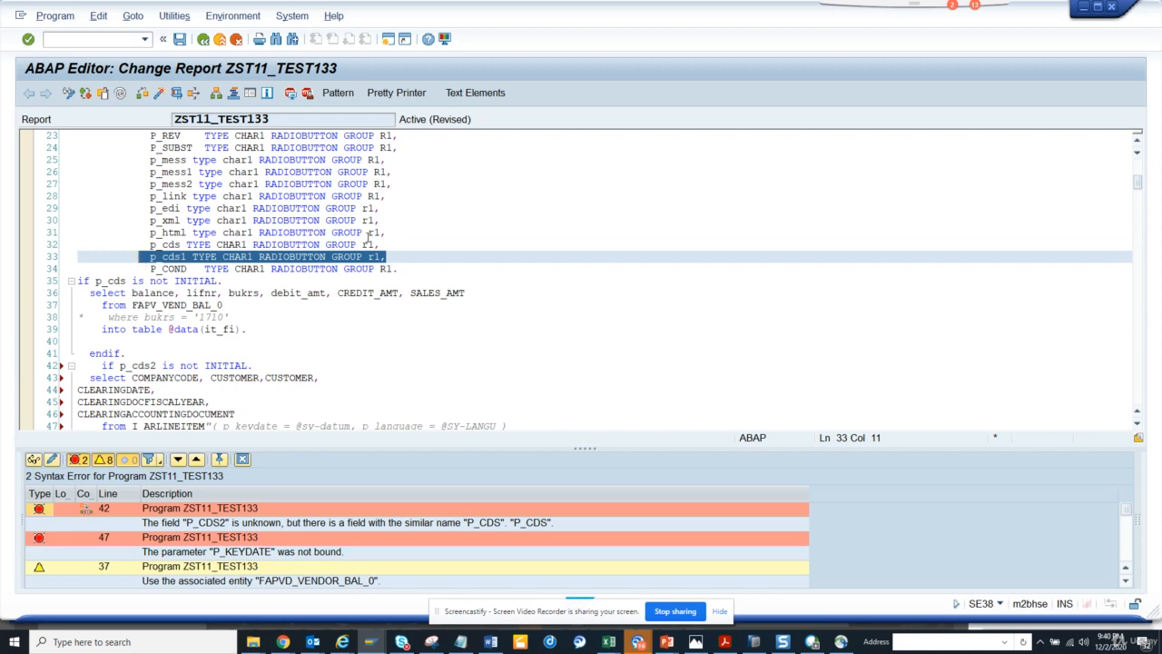
# Add a 'p_cds2 TYPE CHAR1 RADIOBUTTON GROUP r1' line below the p_cds1 declaration
pyautogui.press('Return')
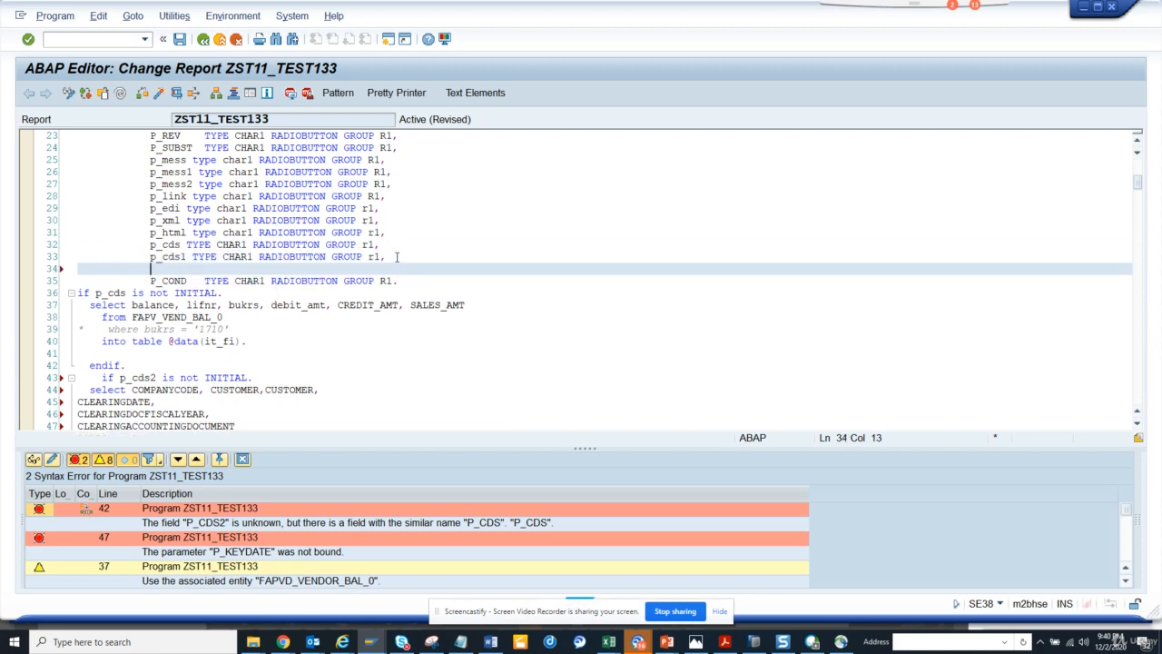
pyautogui.write('p_cds1 TYPE CHAR1 RADIOBUTTON GROUP r1,')
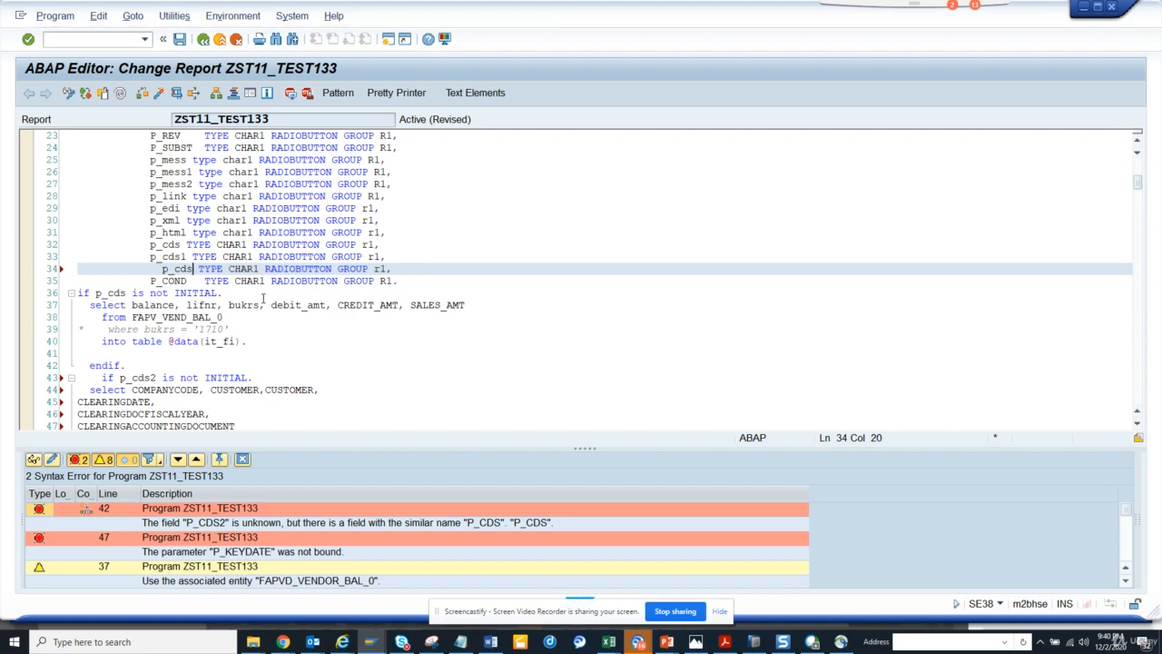
pyautogui.write('2')
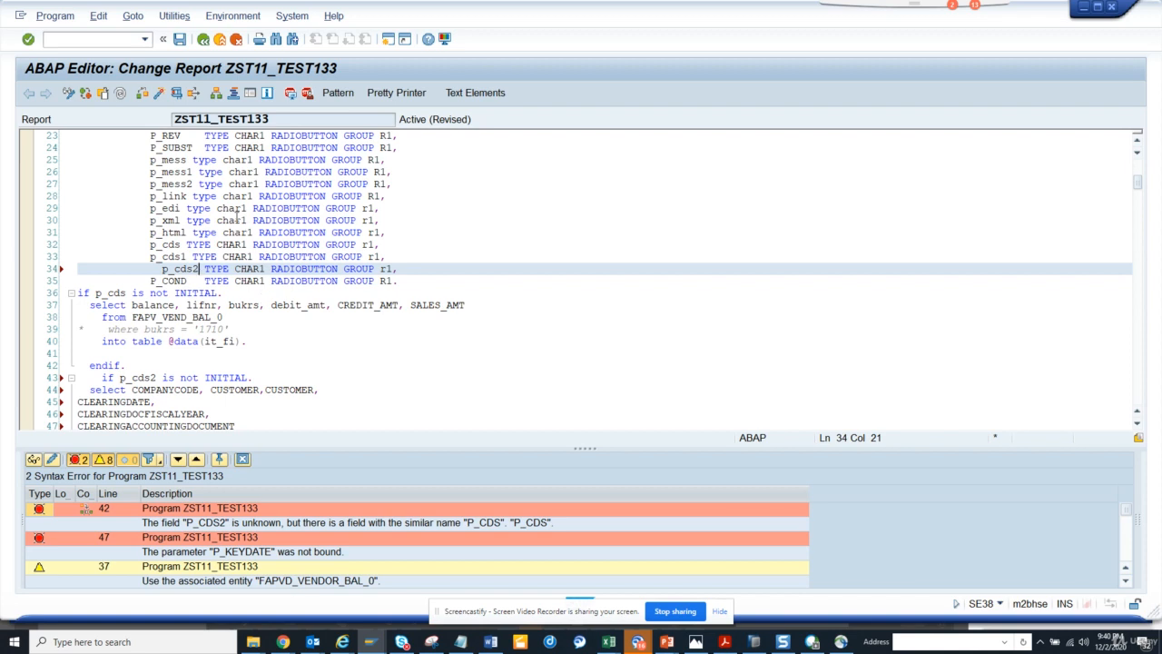
pyautogui.moveTo(277, 277)
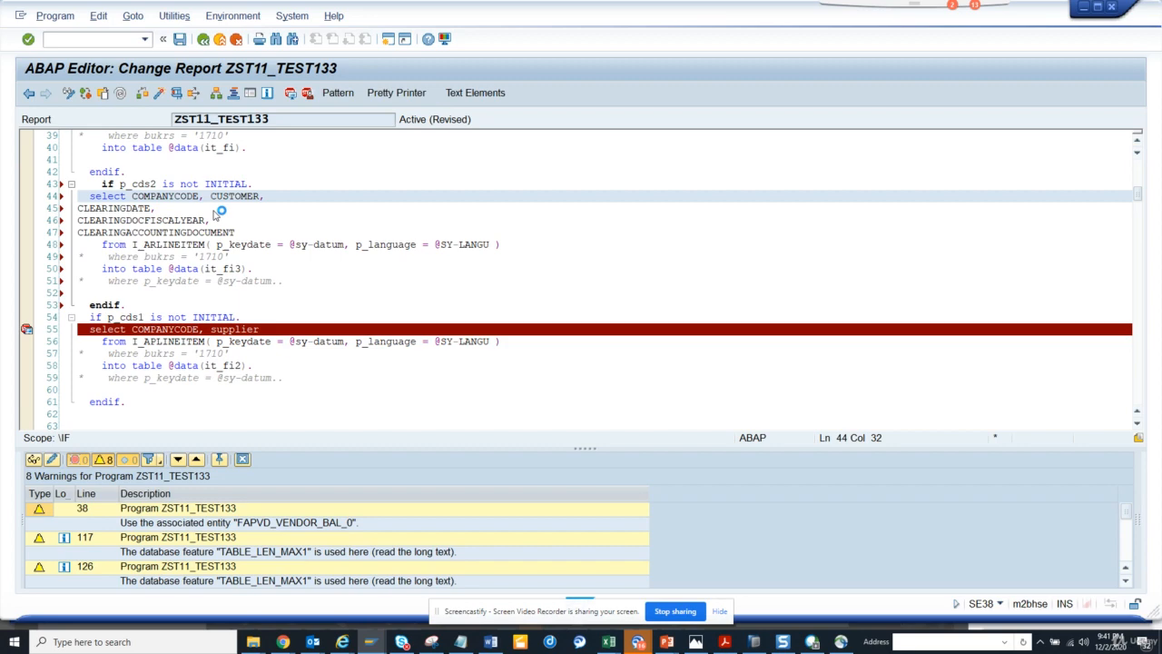
pyautogui.moveTo(320, 251)
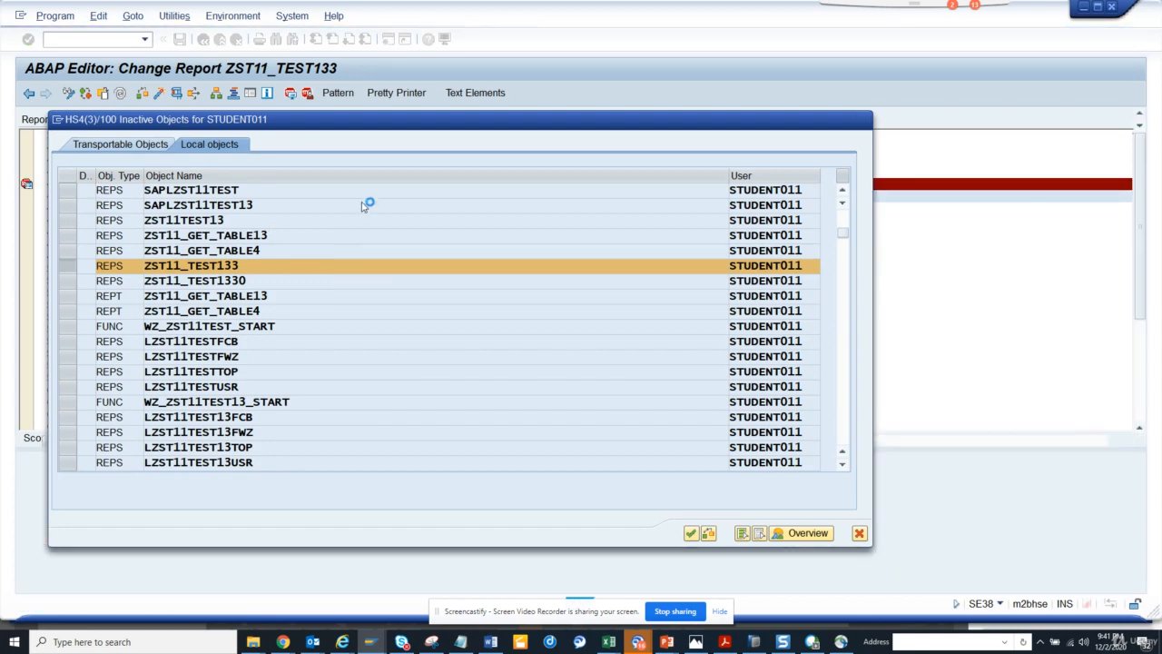
# Activate ZST11_TEST133 from the Inactive Objects list
pyautogui.click(690, 533)
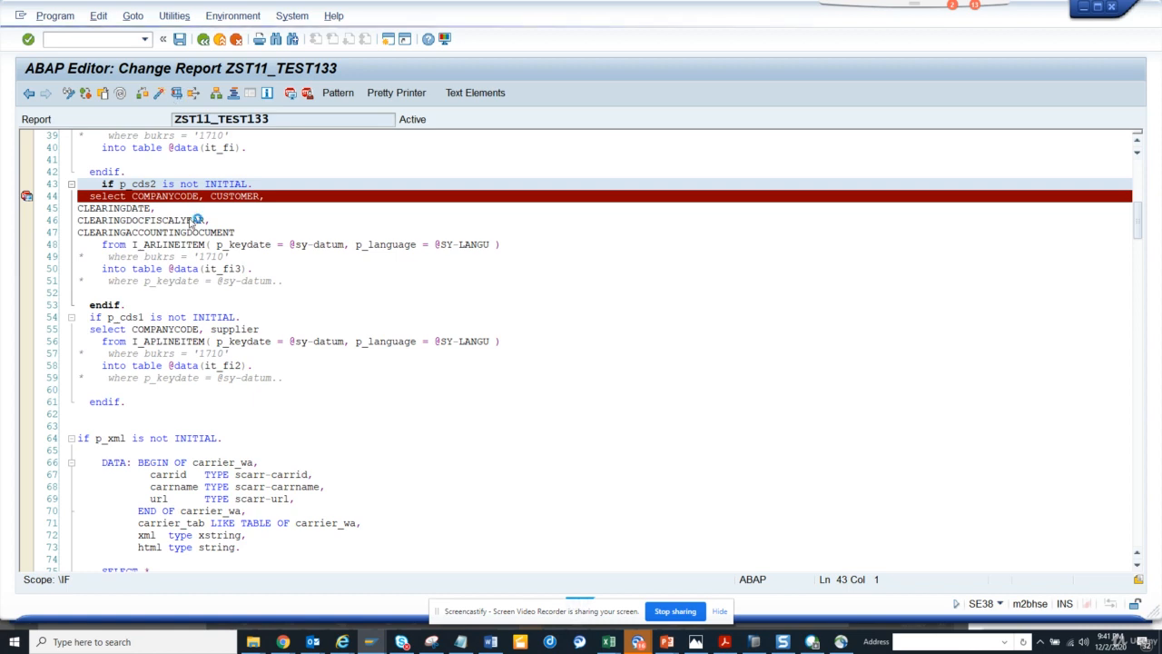
# Execute the report and select the P_CDS2 radio button
pyautogui.click(203, 38)
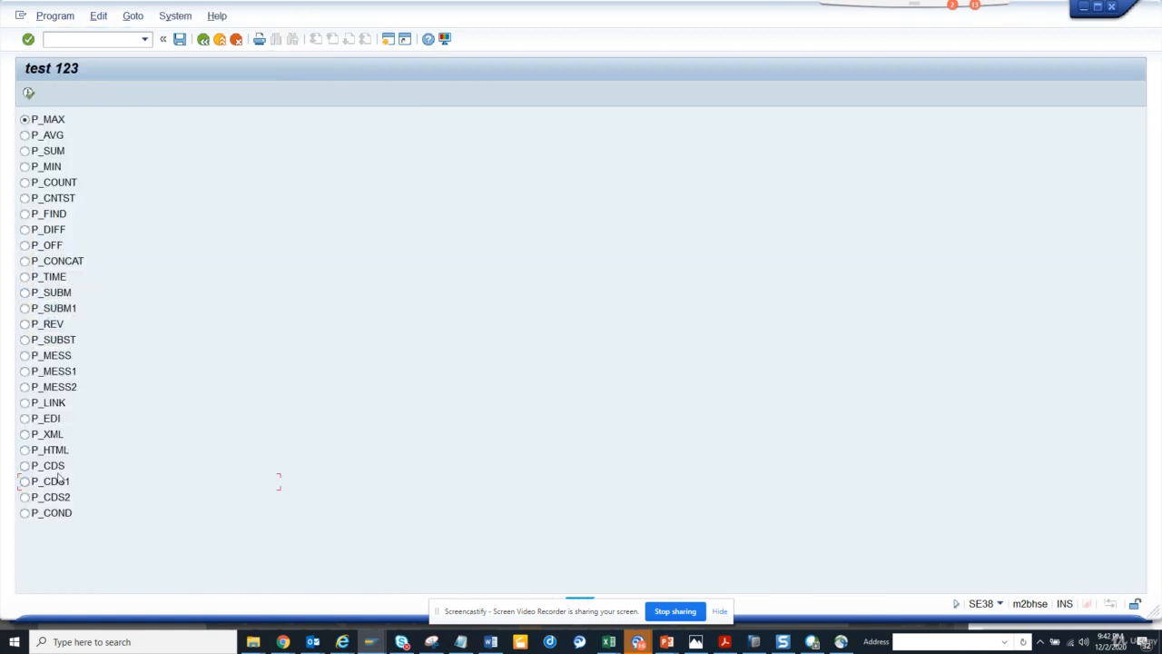
pyautogui.click(25, 496)
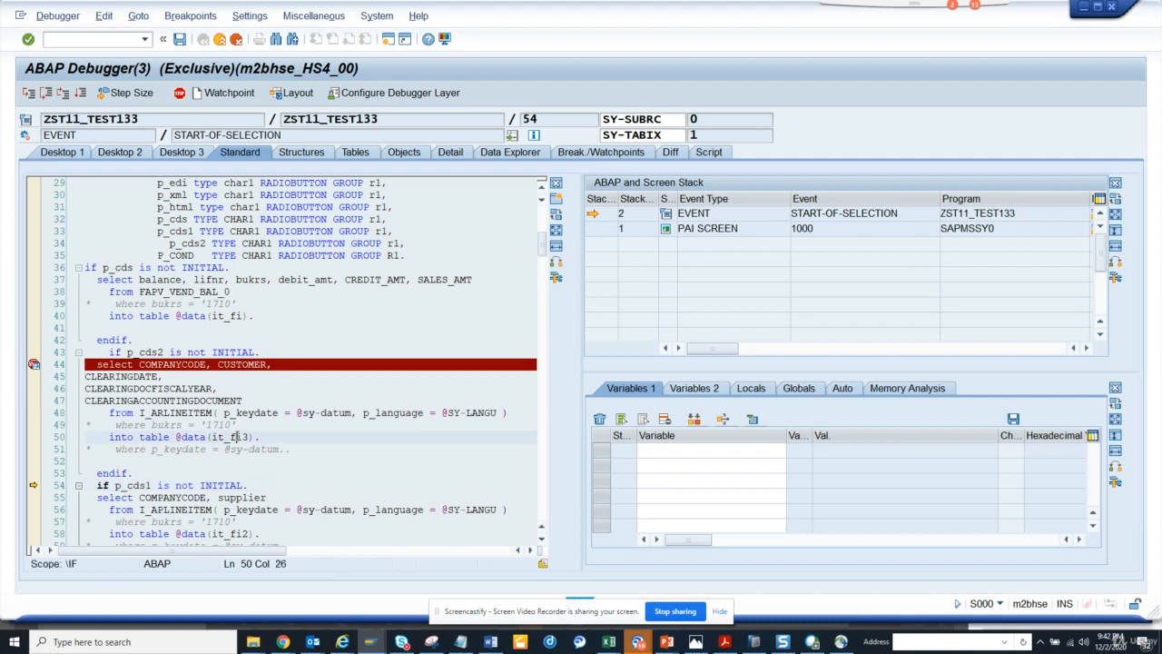
# Add IT_FI3 (588 rows) to Variables 1 and highlight the I_ARLINEITEM SELECT statement
pyautogui.doubleClick(240, 437)
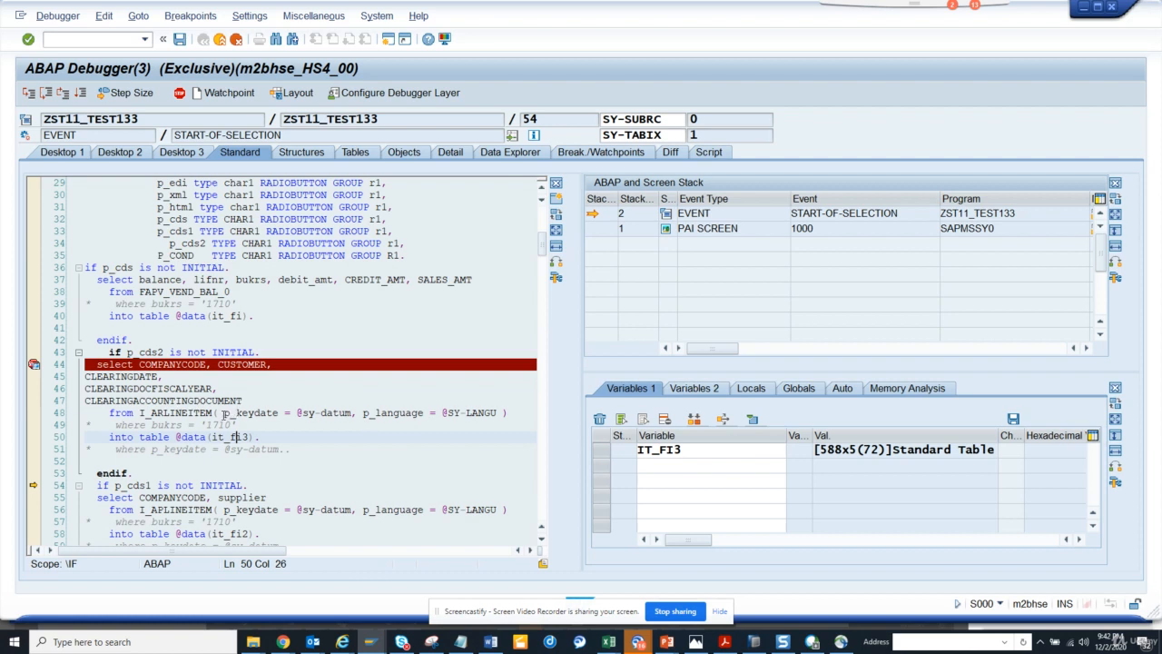
pyautogui.doubleClick(252, 412)
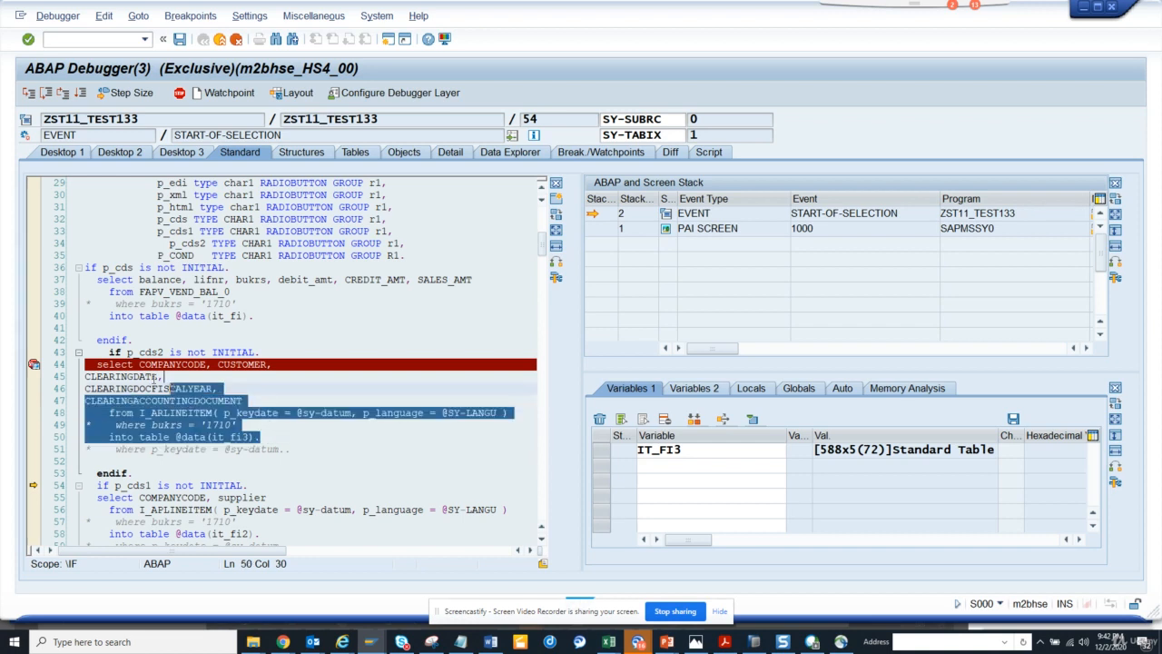
pyautogui.click(82, 364)
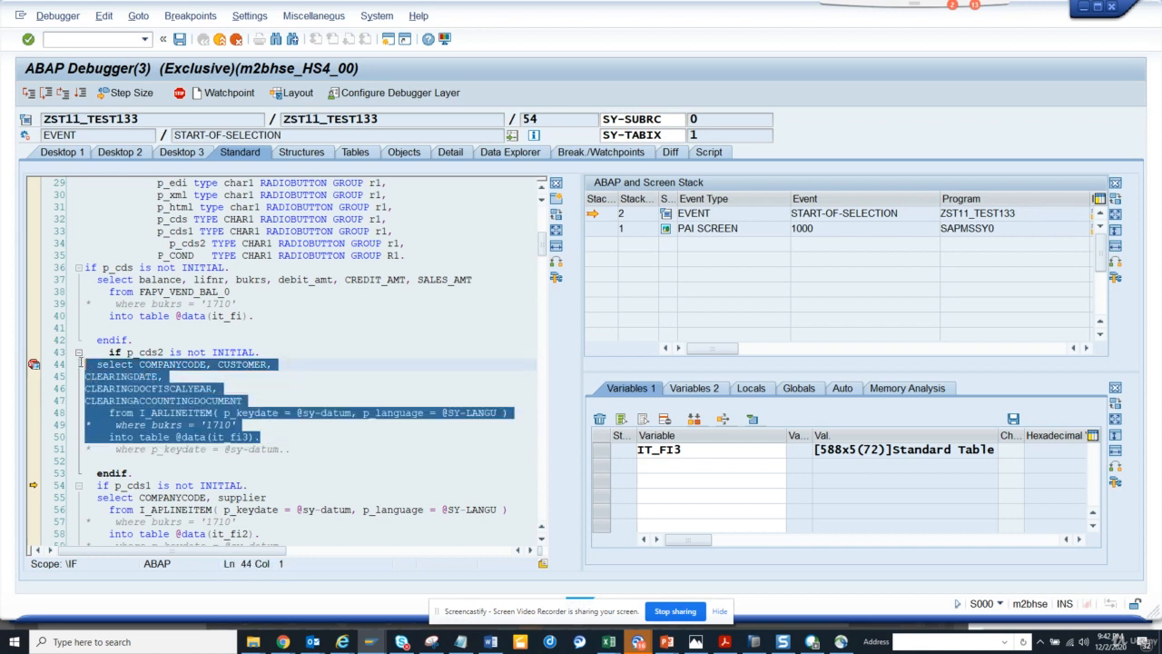